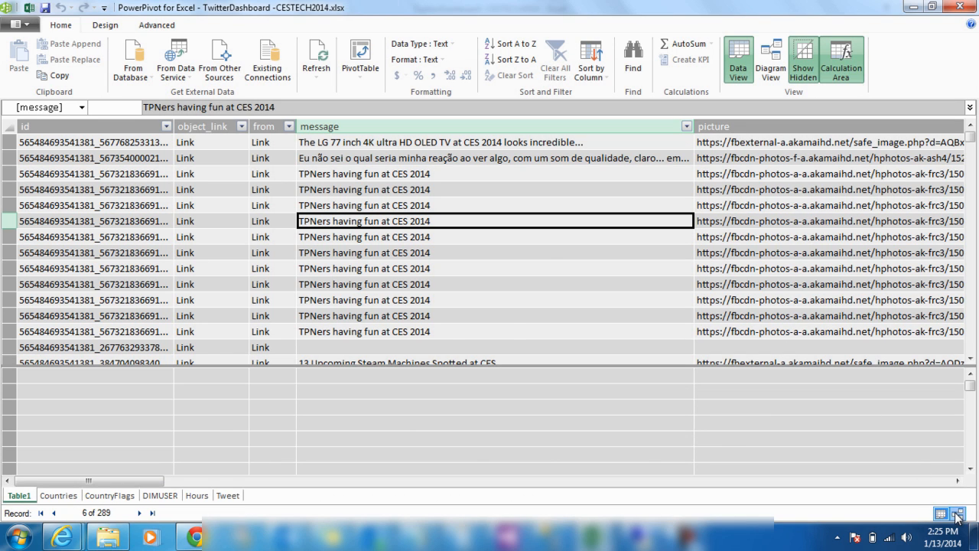
Switch the TwitterDashboard data model to Diagram View to see its table relationships.
left_click(771, 60)
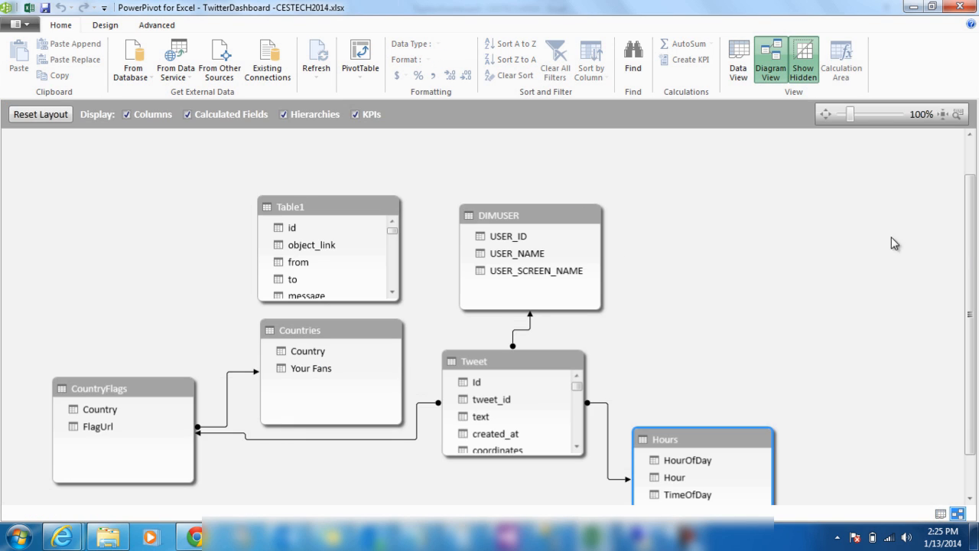
mouse_move(966, 356)
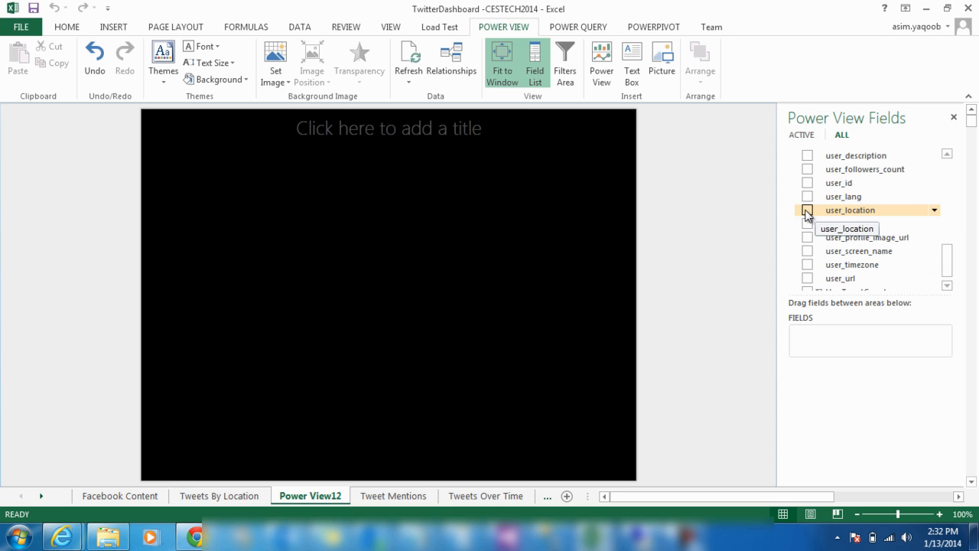
Build a map of Total Tweets with user_location as its locations.
left_click(808, 210)
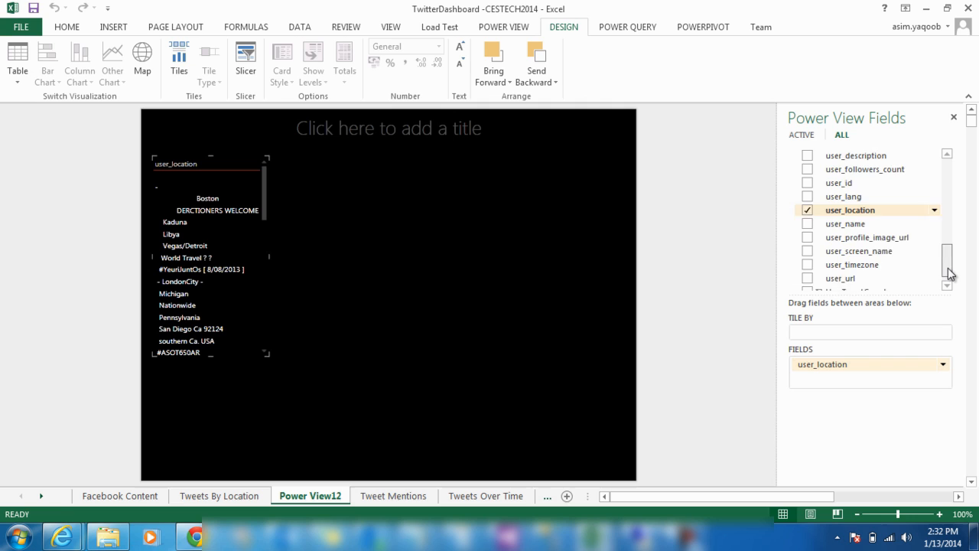
scroll("up", 3)
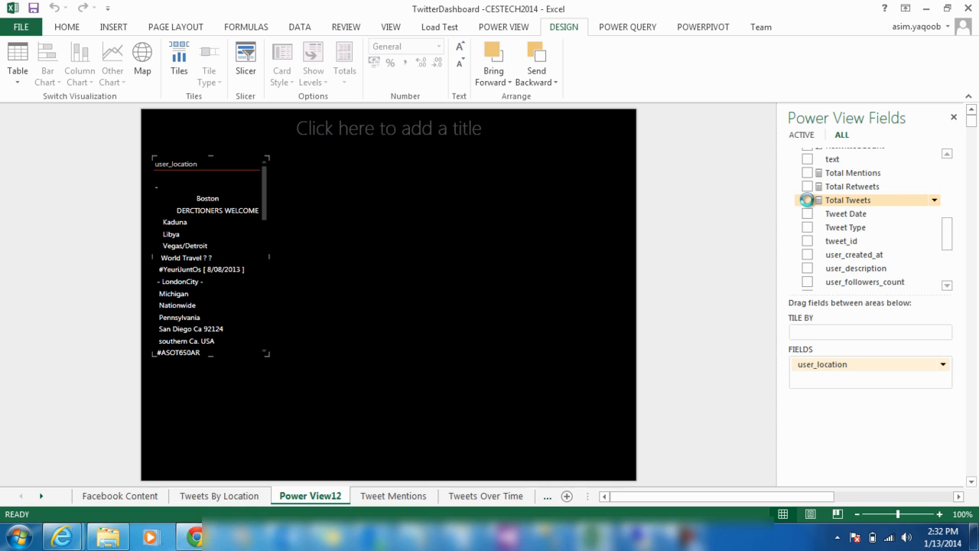
left_click(807, 199)
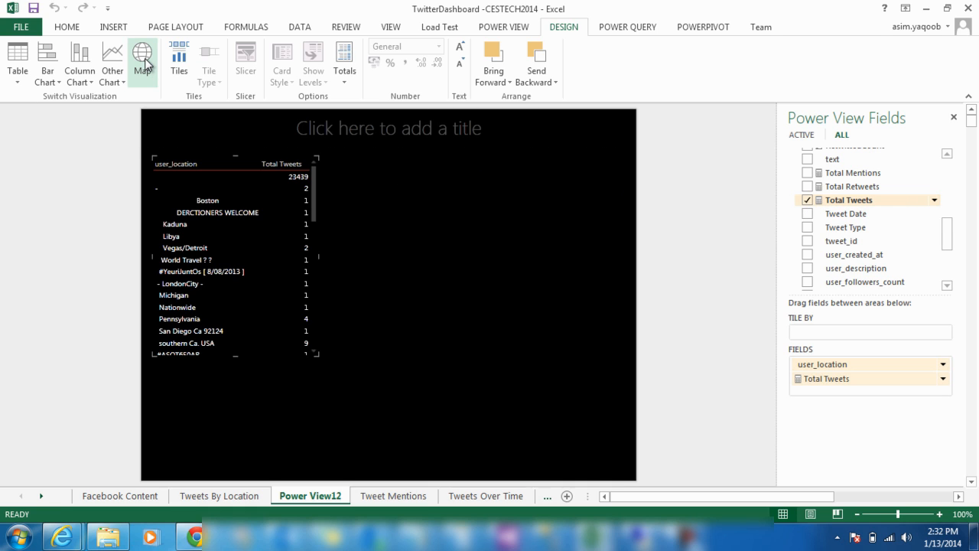
mouse_move(454, 196)
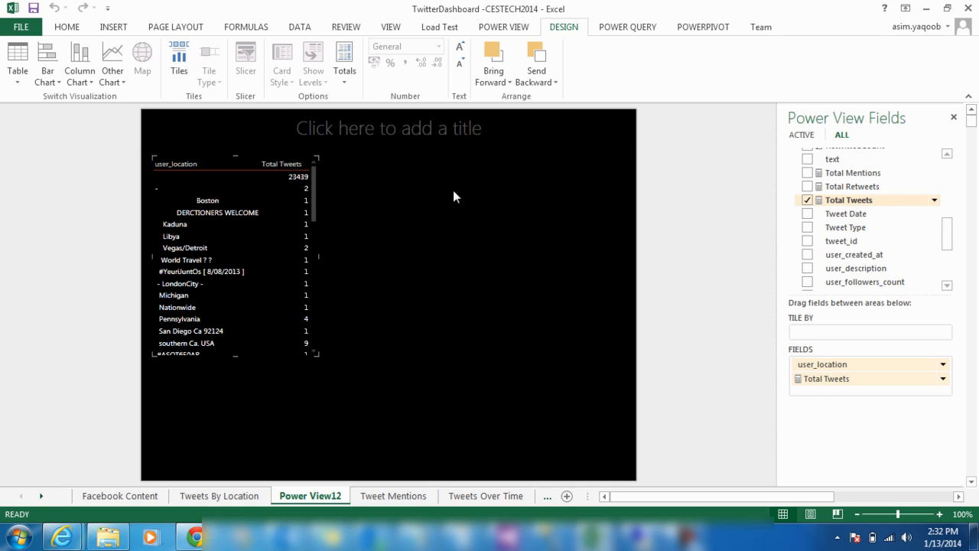
left_click(142, 58)
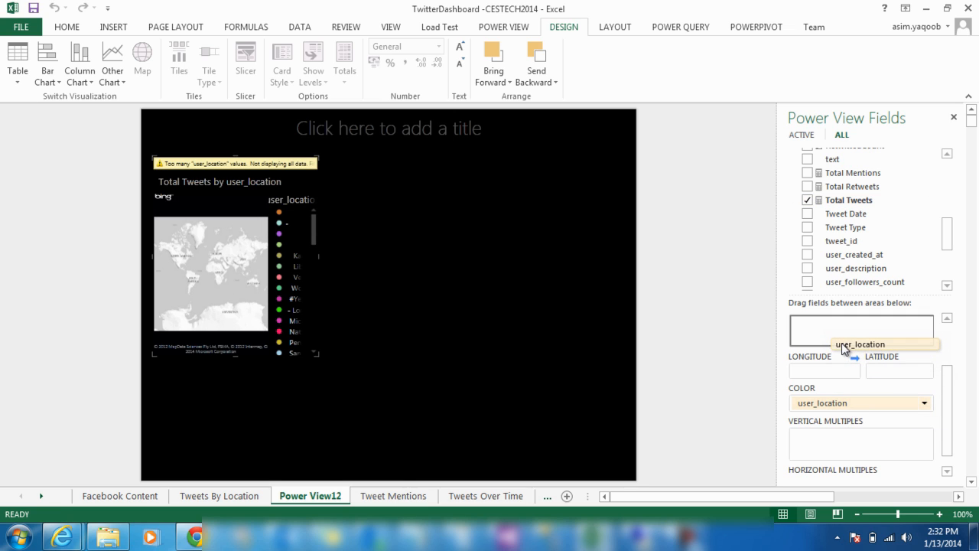
left_click_drag(860, 404, 860, 322)
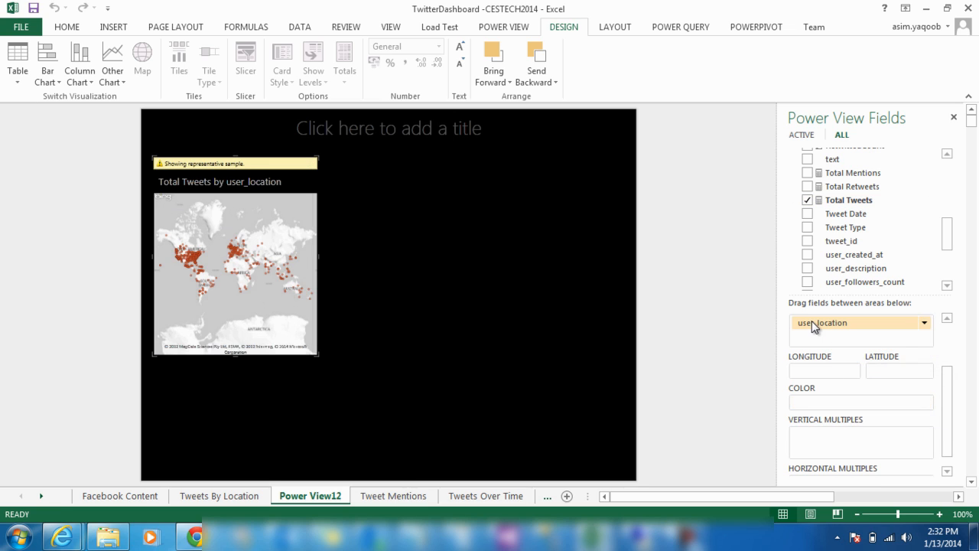
Enlarge the map across the report and colour its points by QueryName (#CES2014 vs #TECH).
left_click(235, 276)
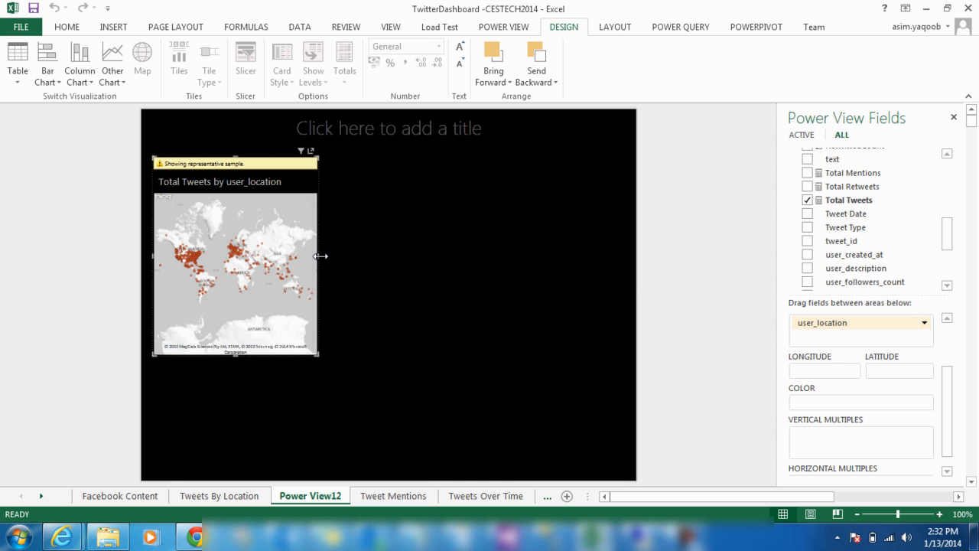
left_click_drag(320, 257, 488, 263)
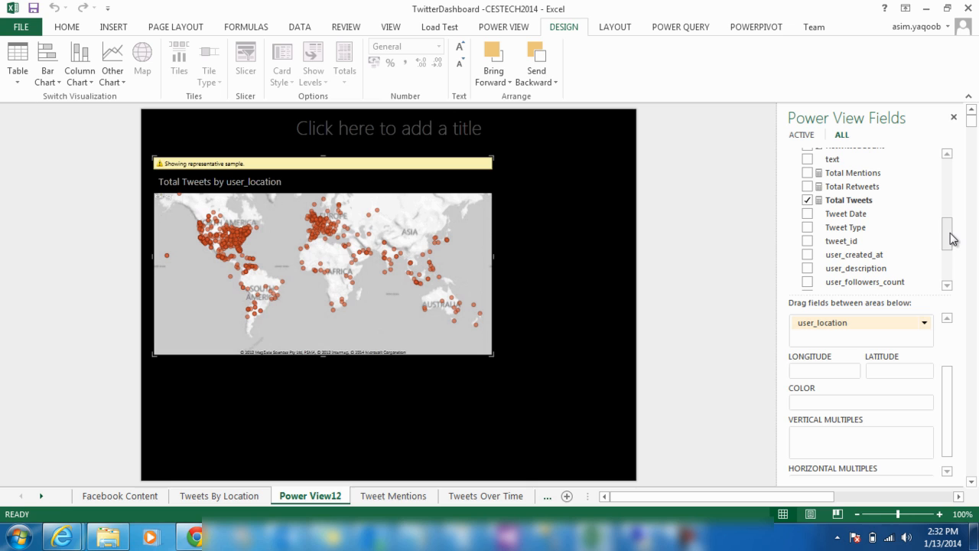
scroll("up", 3)
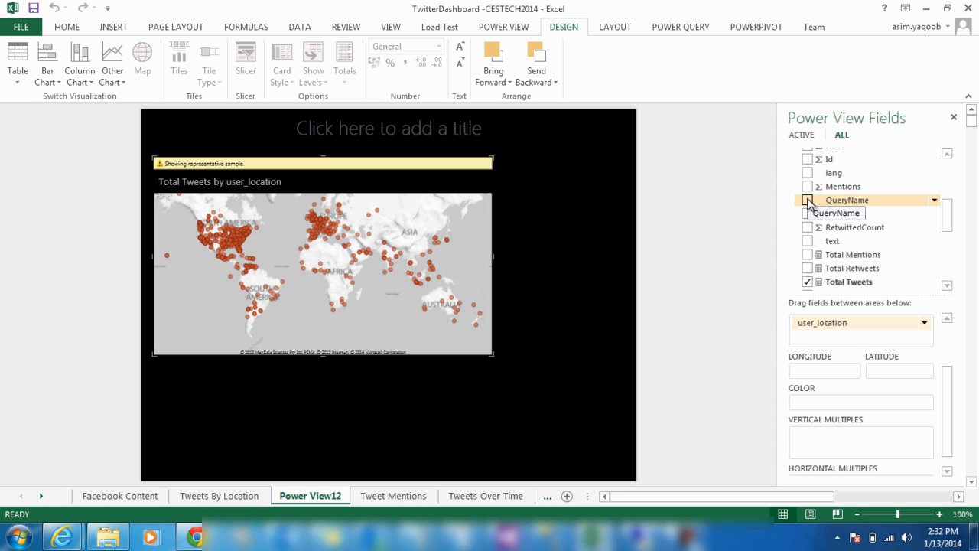
left_click(808, 199)
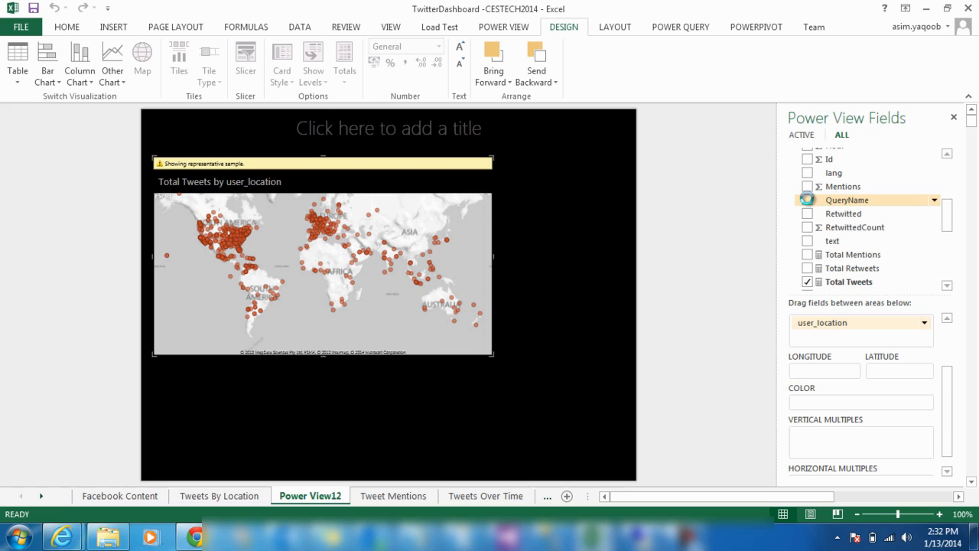
left_click(808, 199)
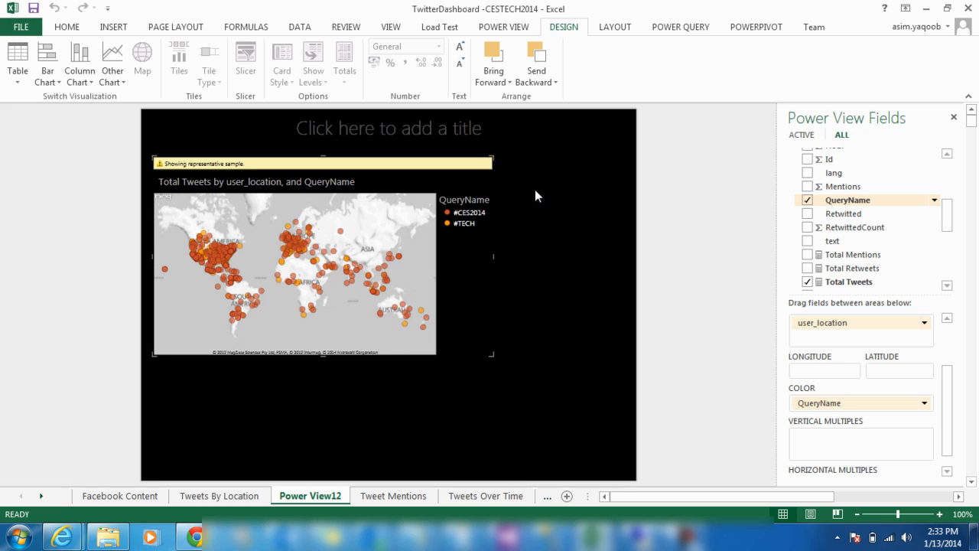
On the Tweets By Location dashboard, highlight #CES2014 tweets, then only #TECH tweets.
left_click(219, 495)
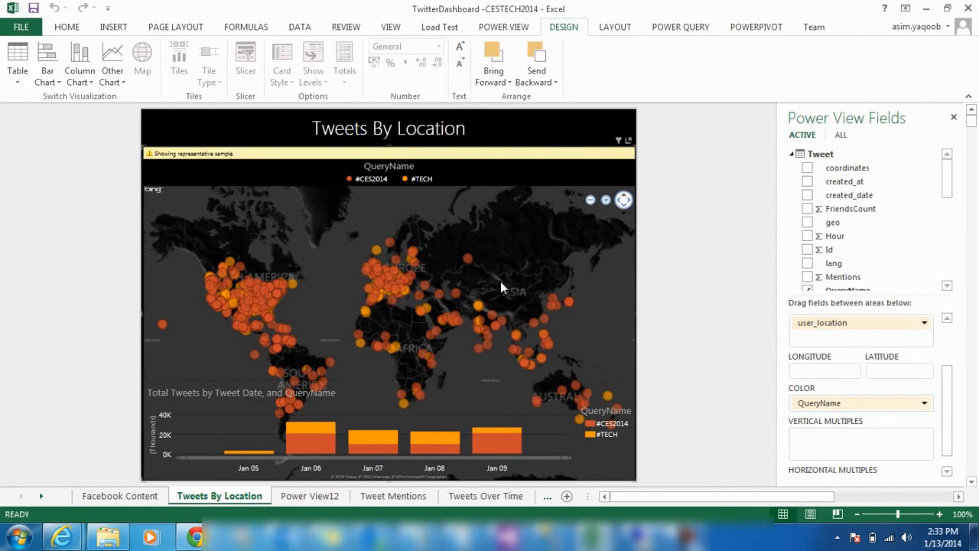
mouse_move(447, 254)
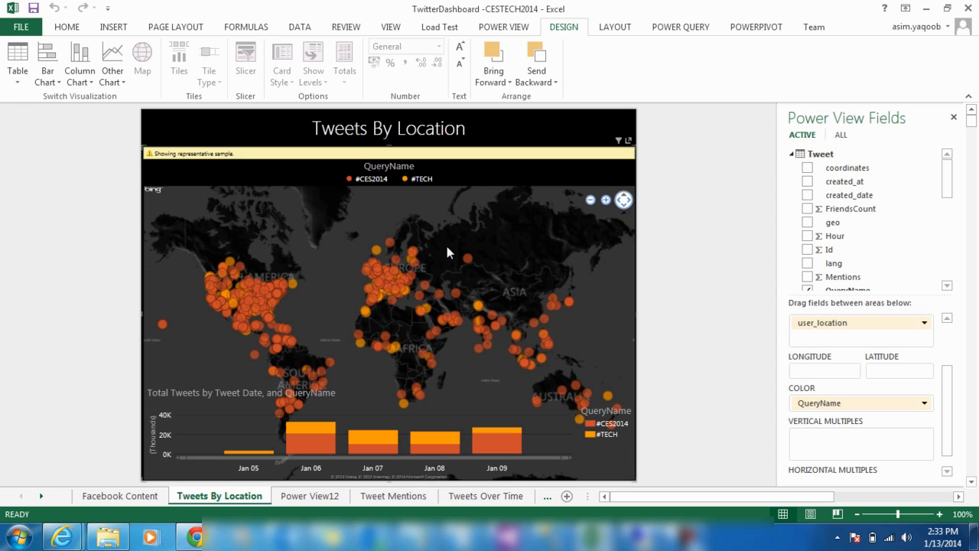
mouse_move(314, 174)
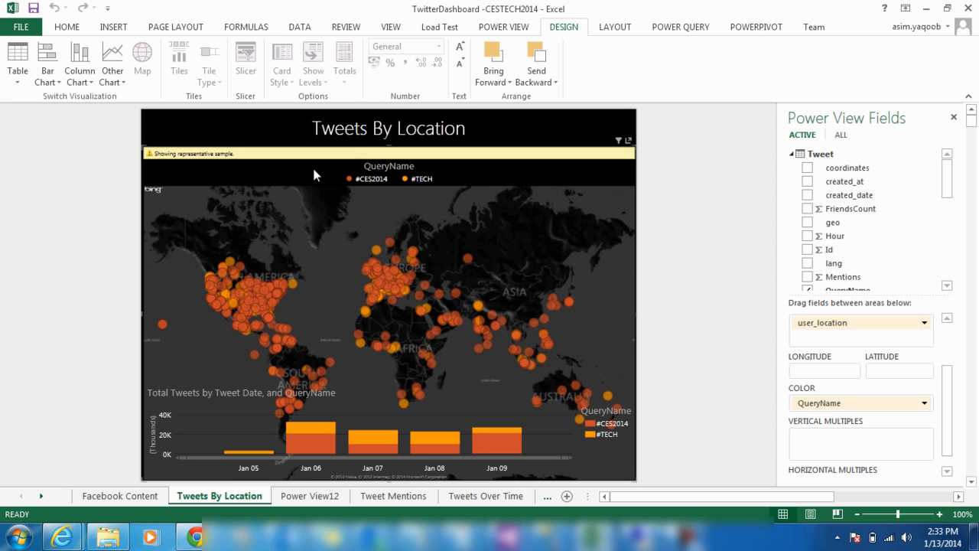
mouse_move(270, 302)
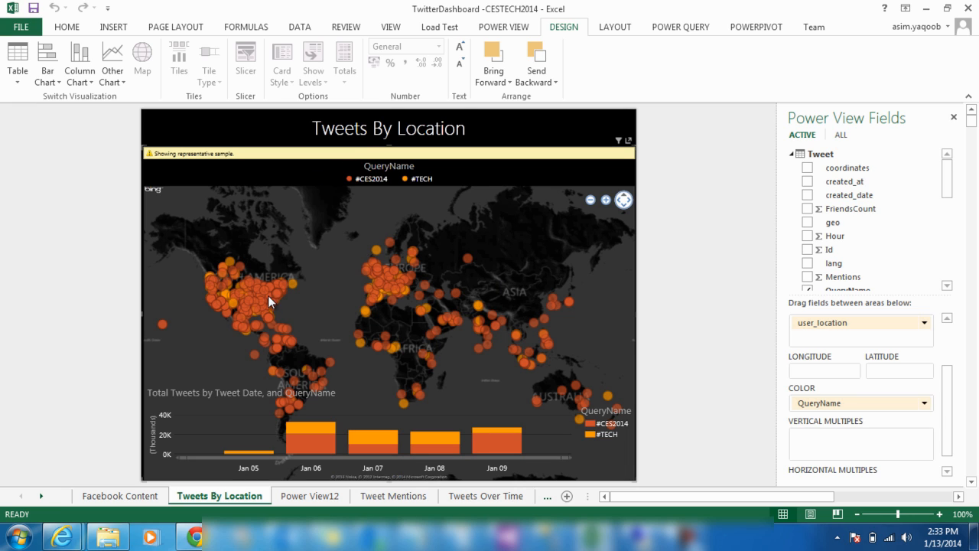
mouse_move(263, 300)
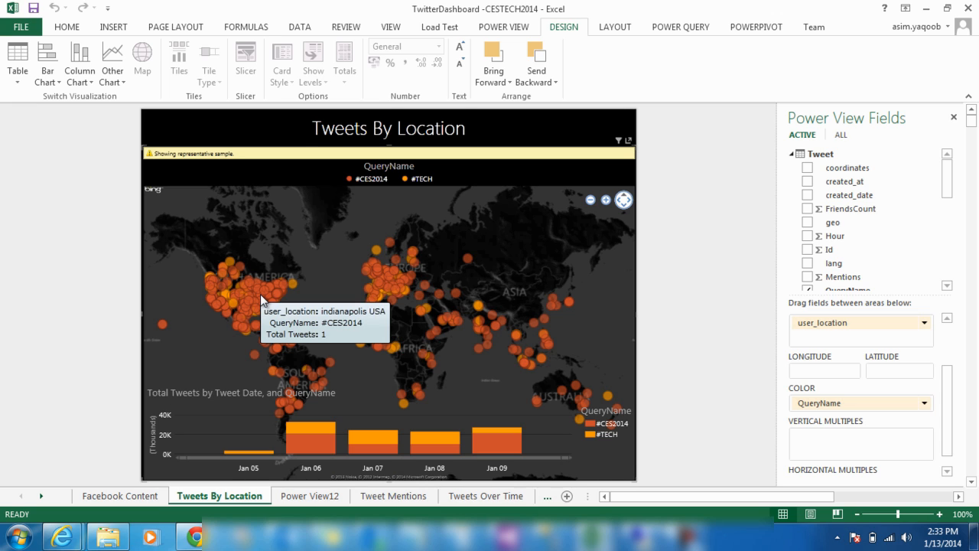
mouse_move(349, 181)
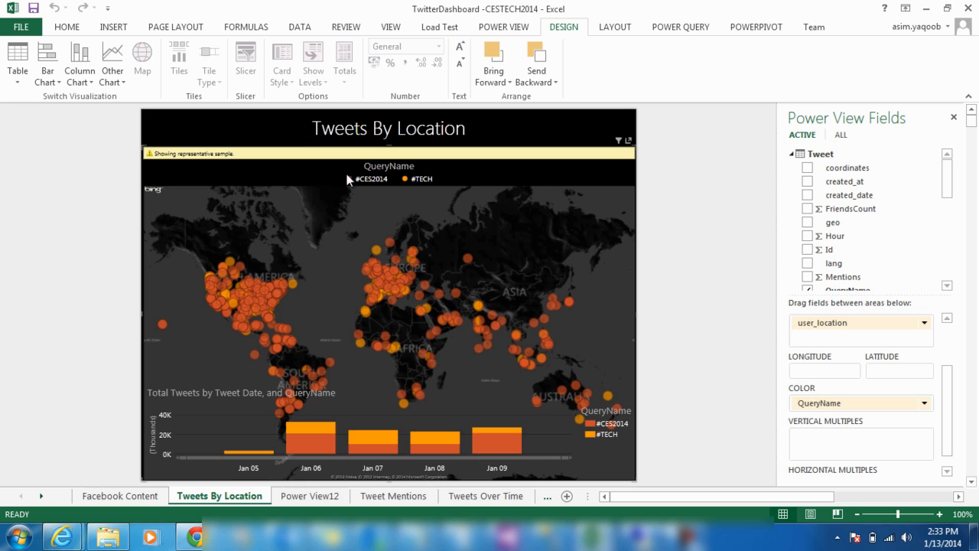
mouse_move(365, 179)
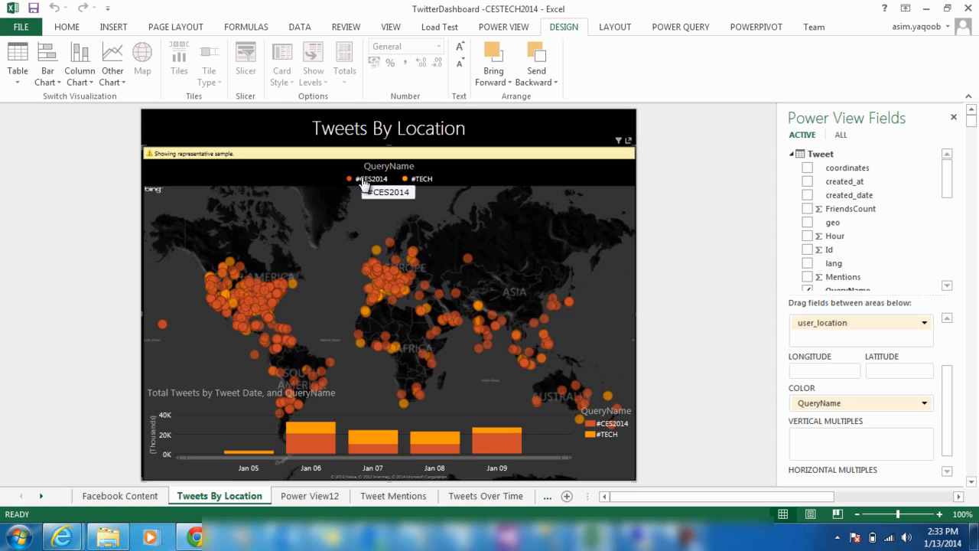
left_click(371, 177)
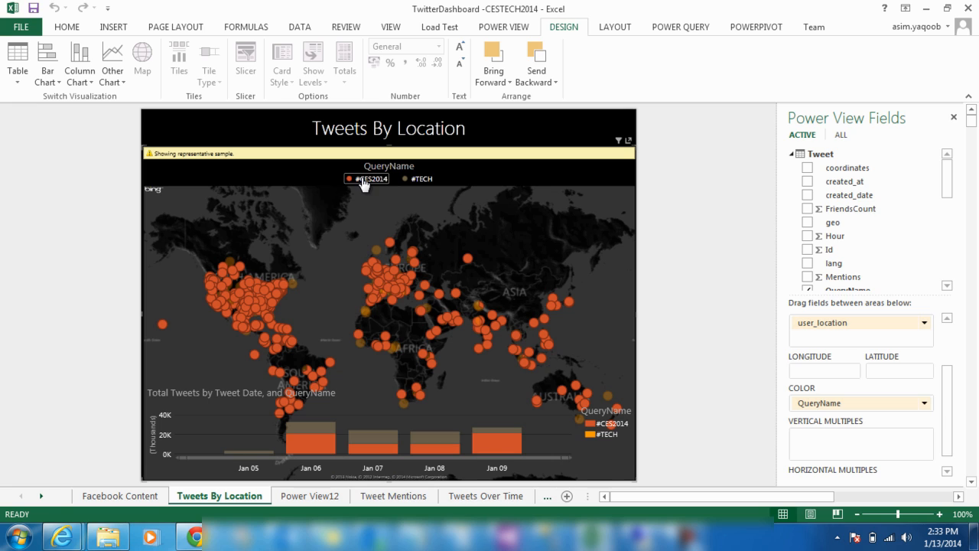
mouse_move(396, 183)
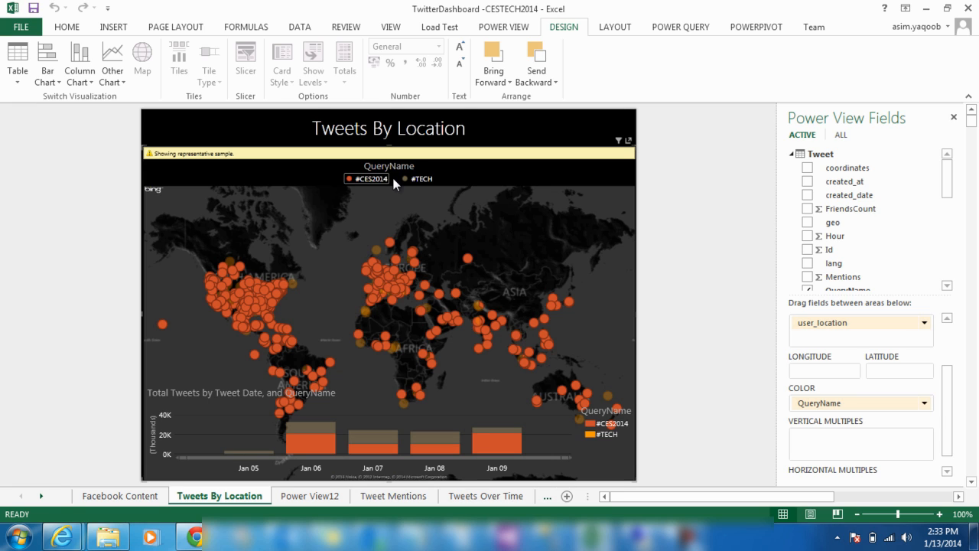
mouse_move(423, 181)
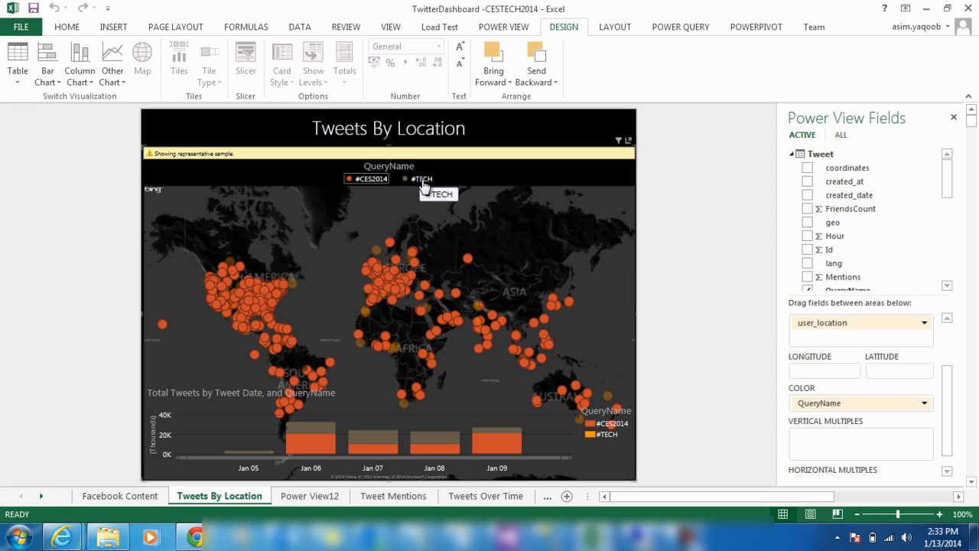
left_click(419, 178)
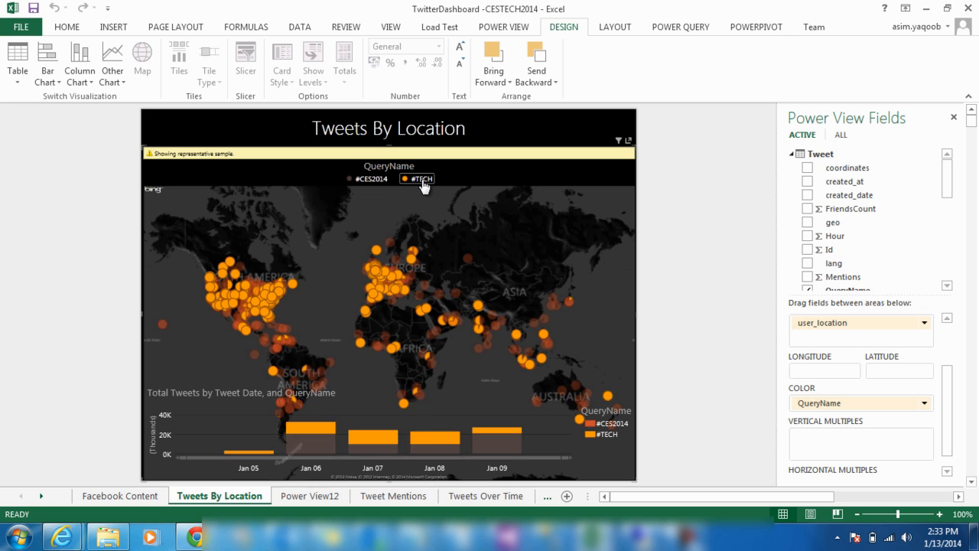
mouse_move(305, 181)
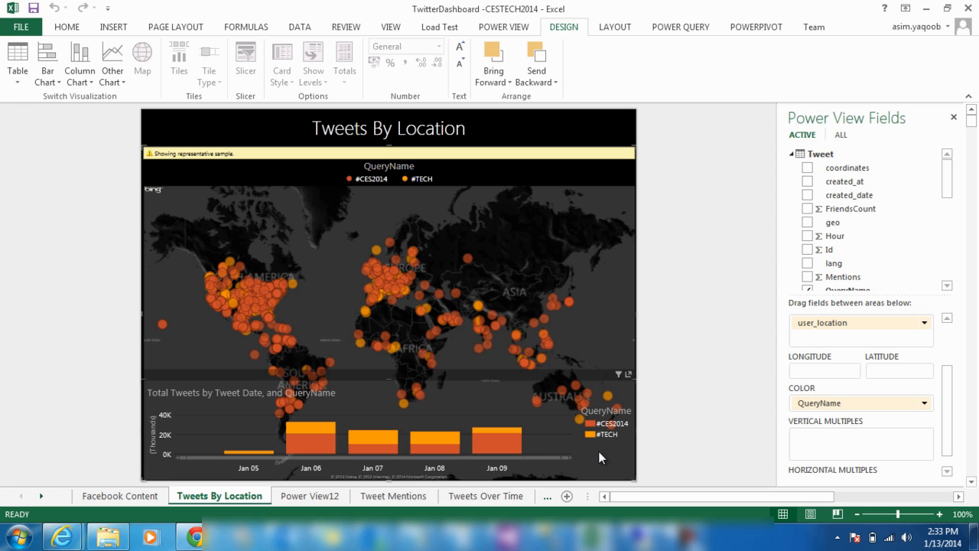
mouse_move(574, 447)
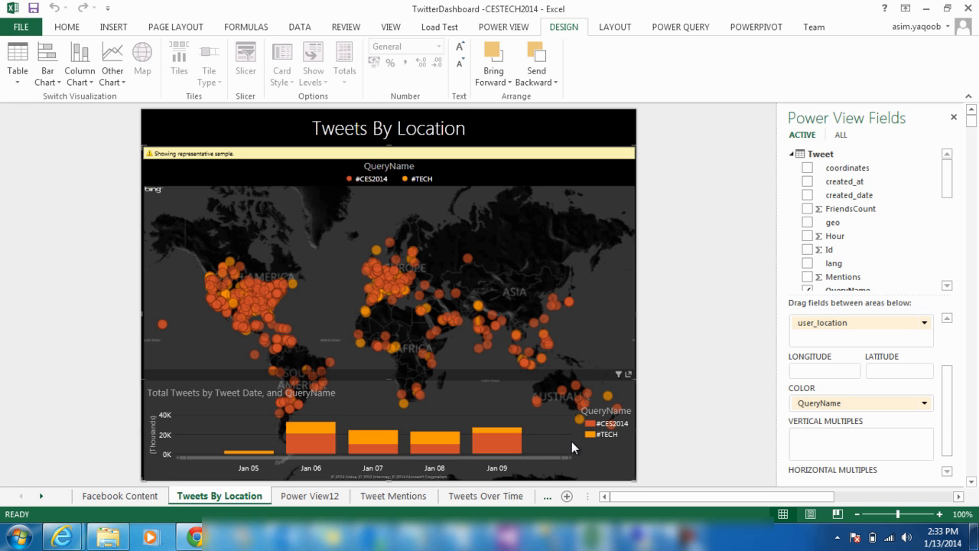
mouse_move(417, 441)
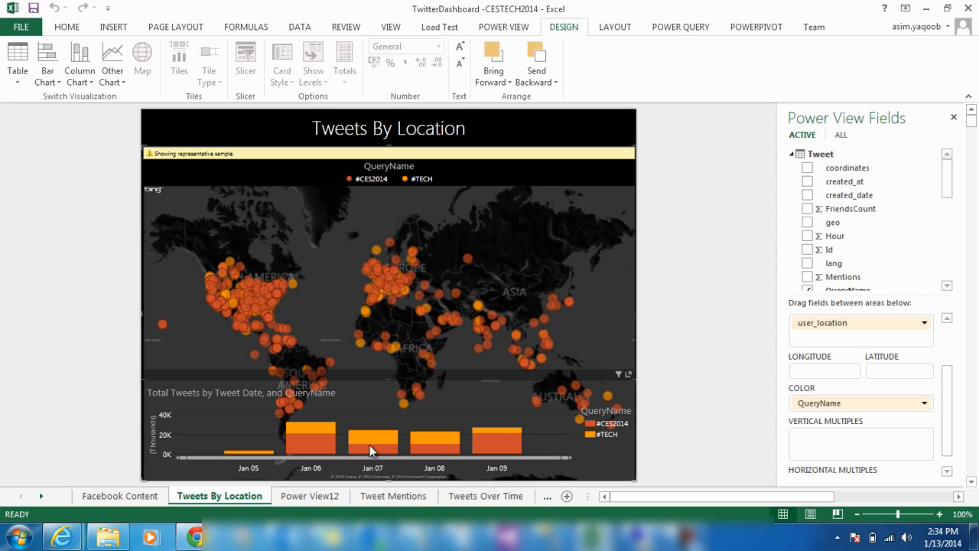
mouse_move(339, 358)
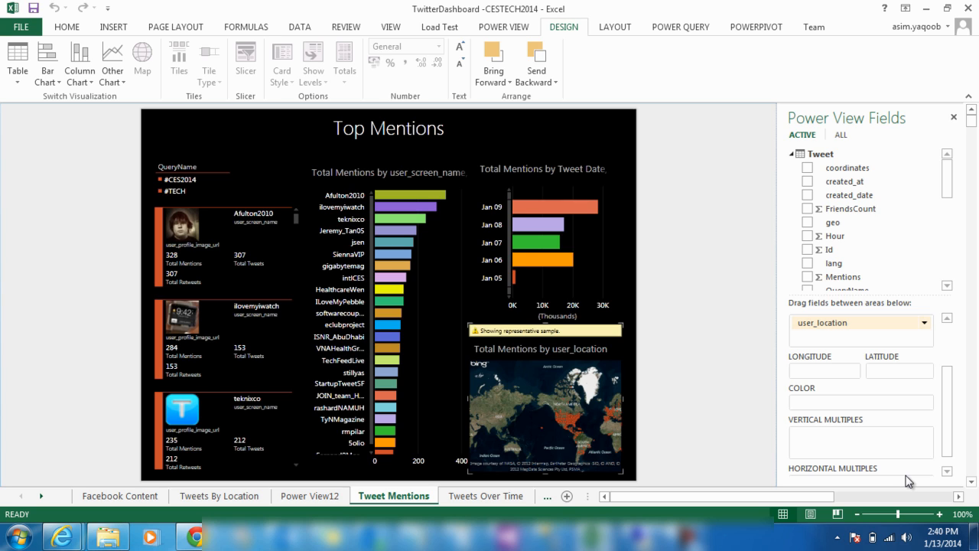
mouse_move(759, 417)
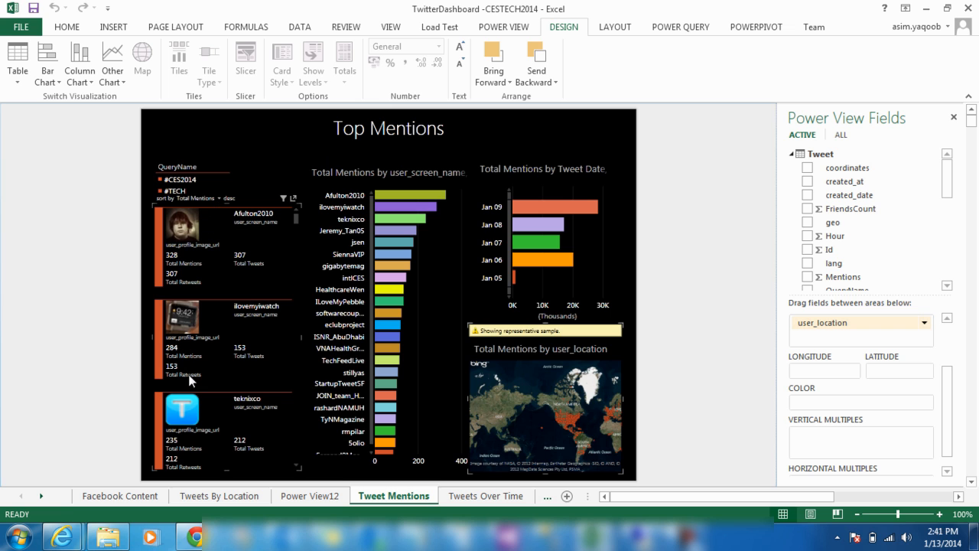
mouse_move(193, 471)
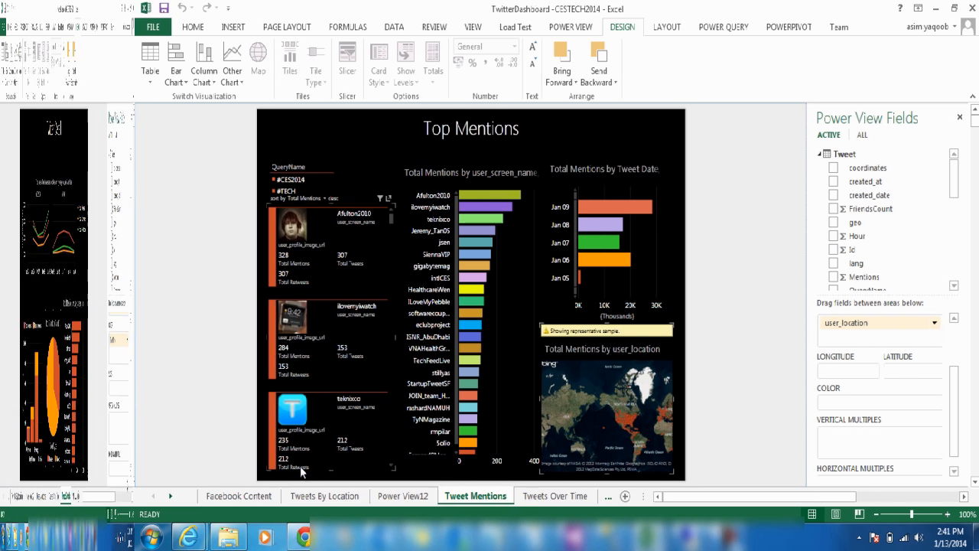
Switch to the Tweet Details dashboard showing tweet, retweet and mention trends.
left_click(476, 496)
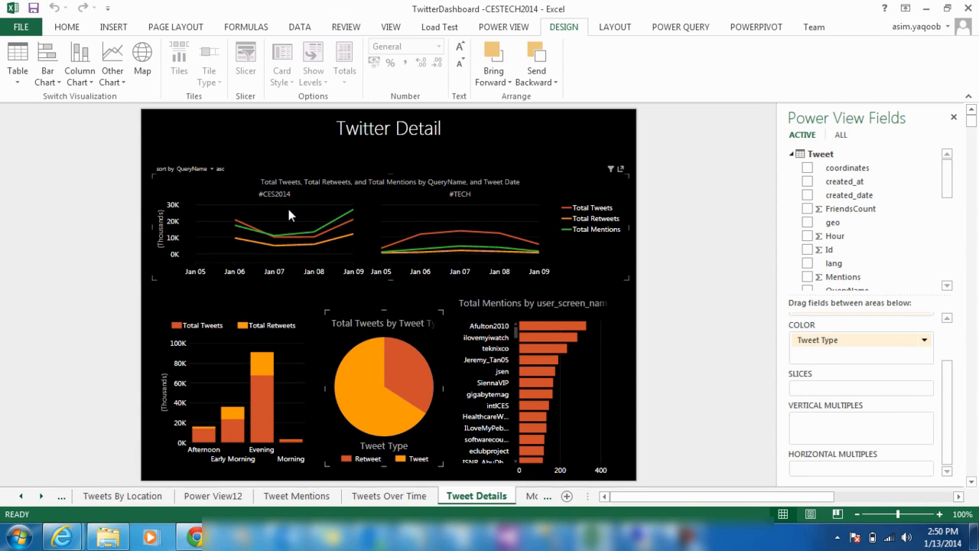
mouse_move(318, 220)
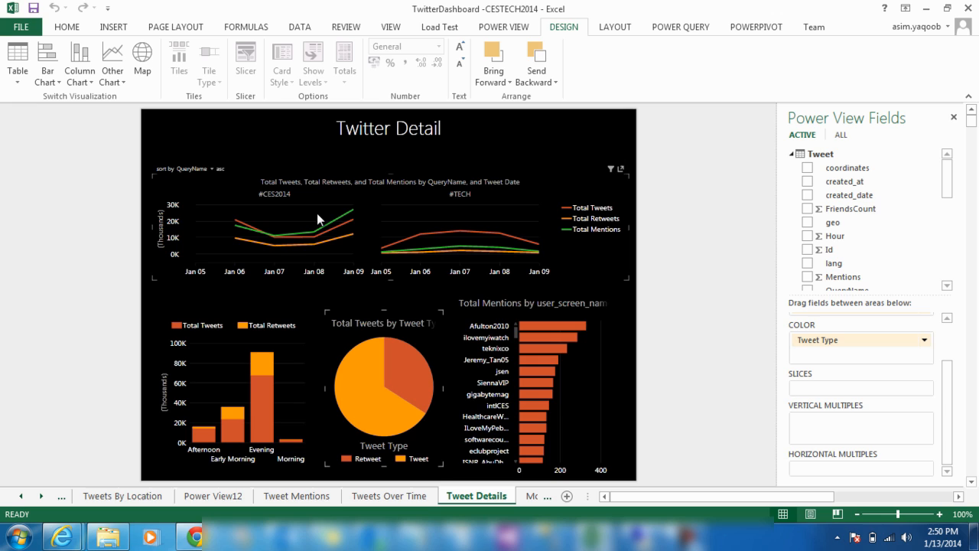
mouse_move(361, 242)
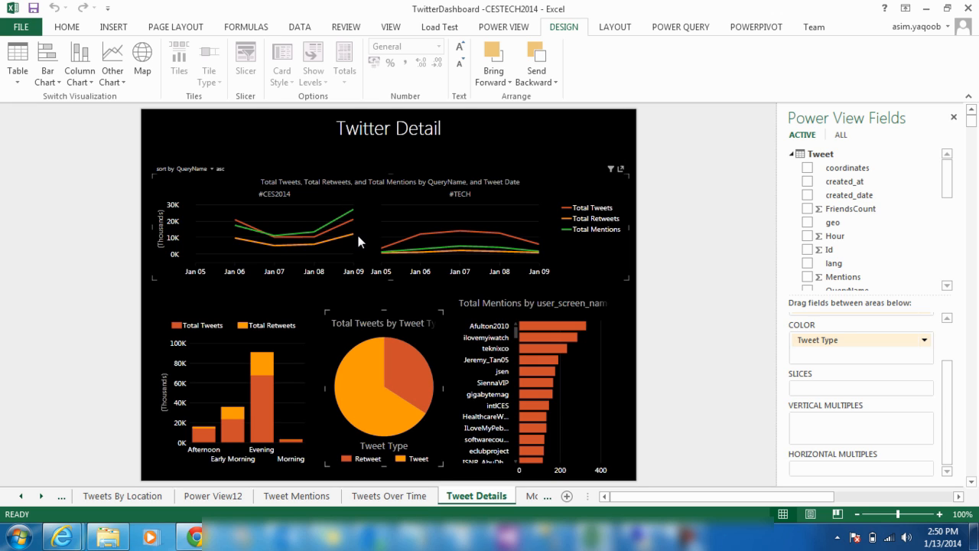
mouse_move(456, 248)
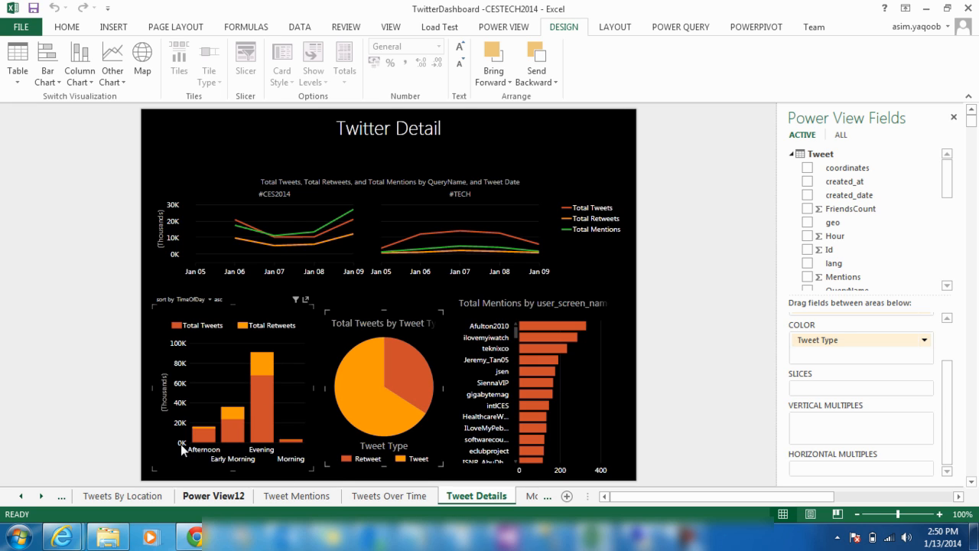
mouse_move(245, 346)
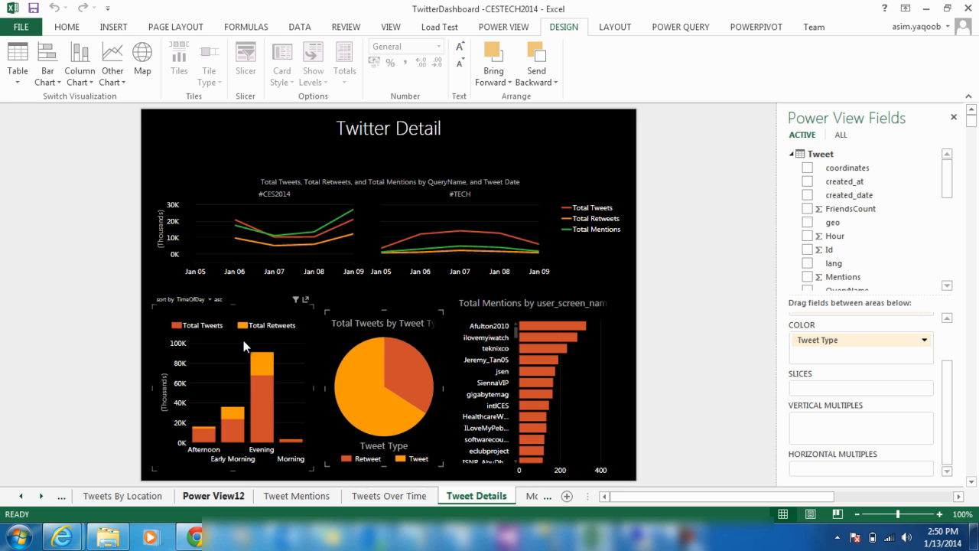
mouse_move(260, 453)
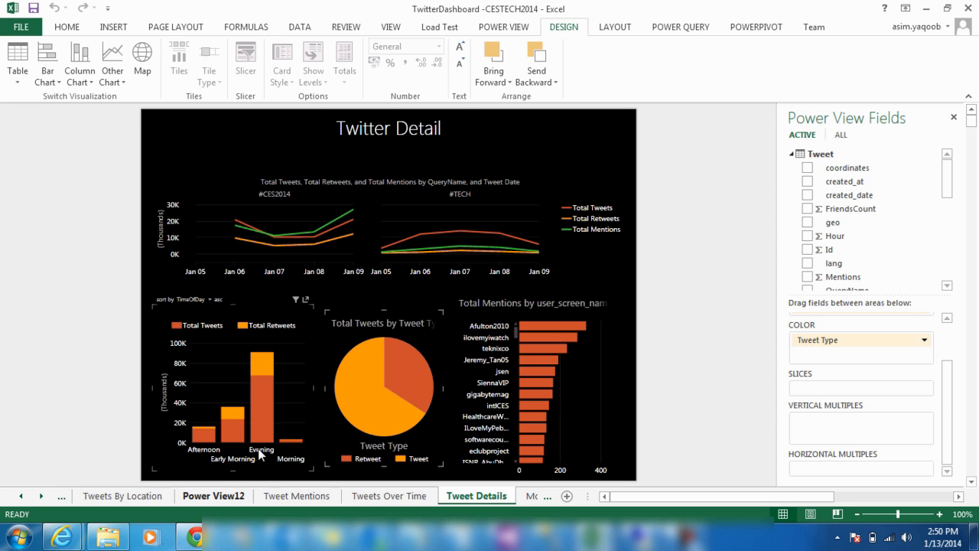
mouse_move(260, 436)
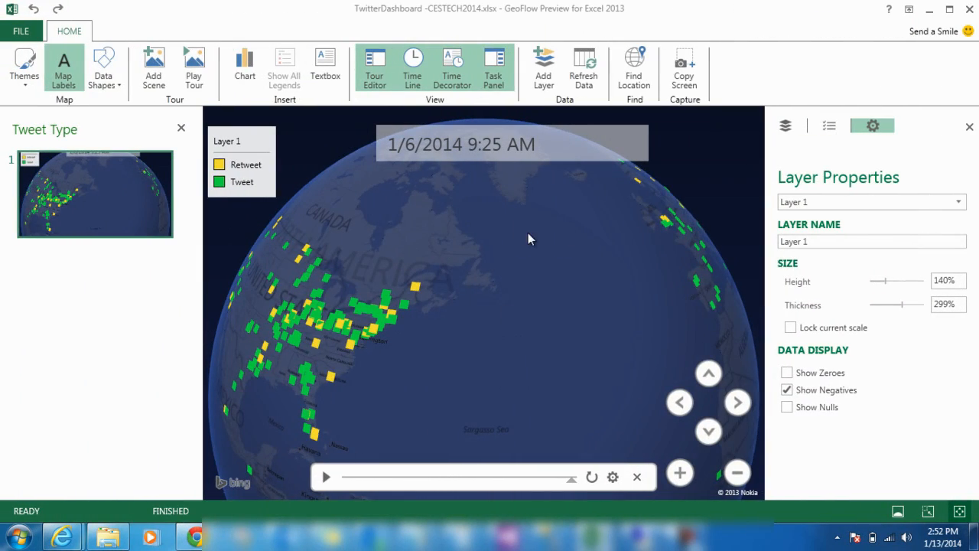
mouse_move(432, 260)
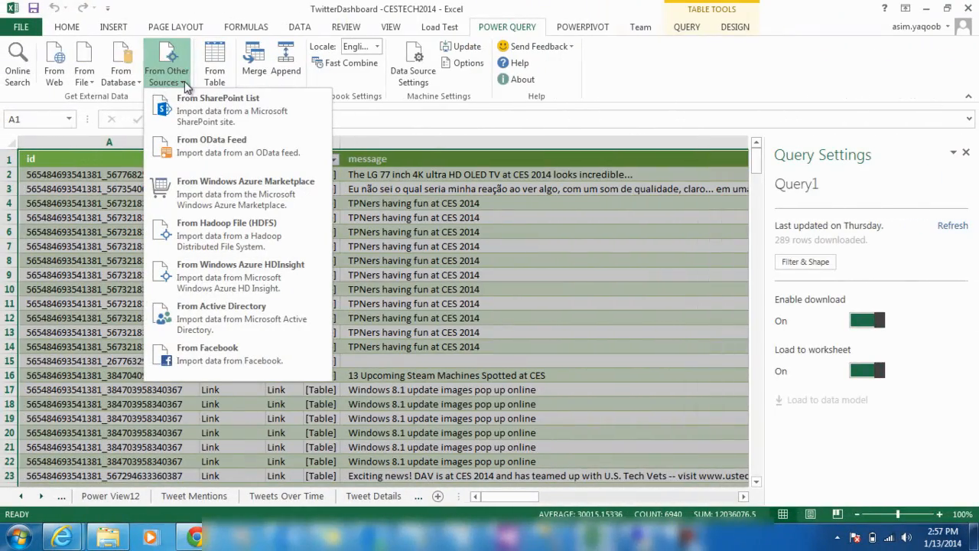
mouse_move(222, 353)
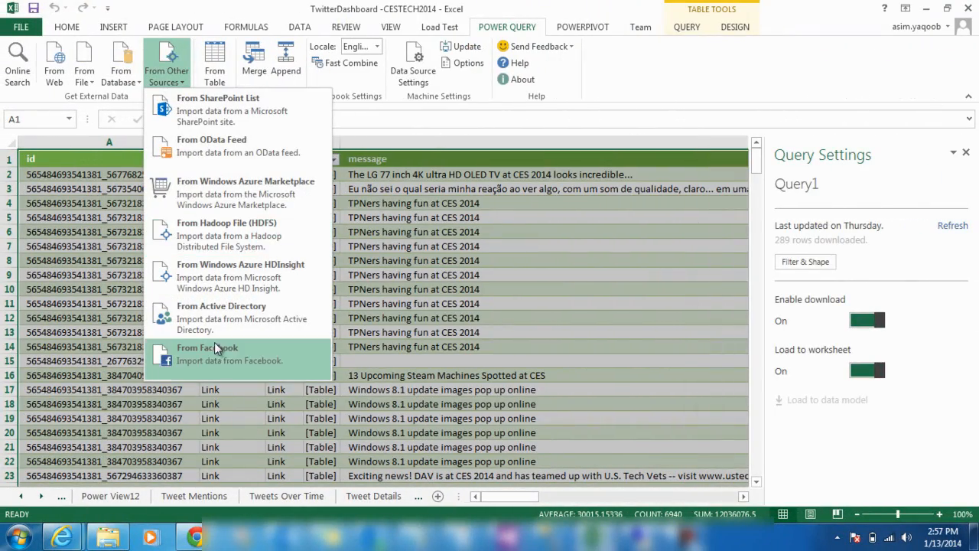
Browse the Facebook connection types in the From Facebook import dialog, then cancel the import.
left_click(207, 353)
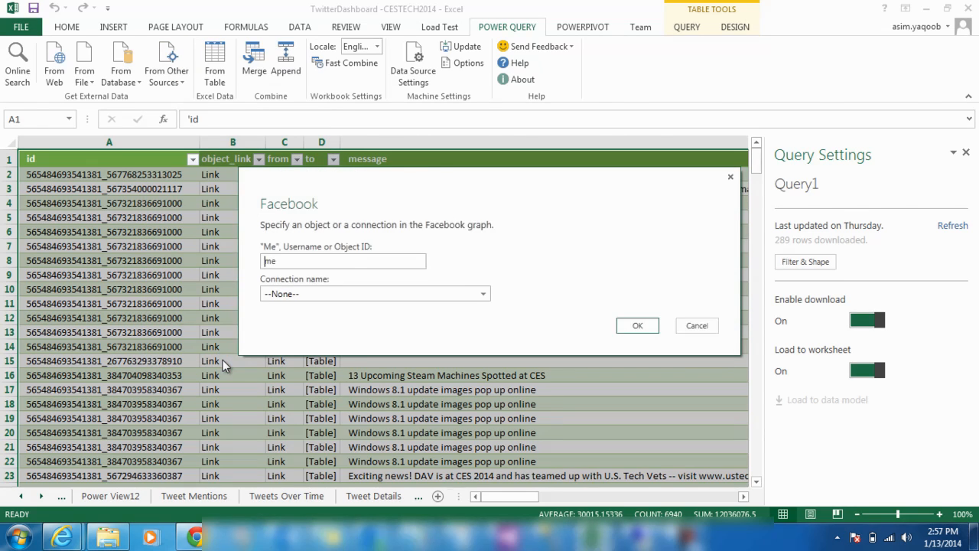
left_click(485, 294)
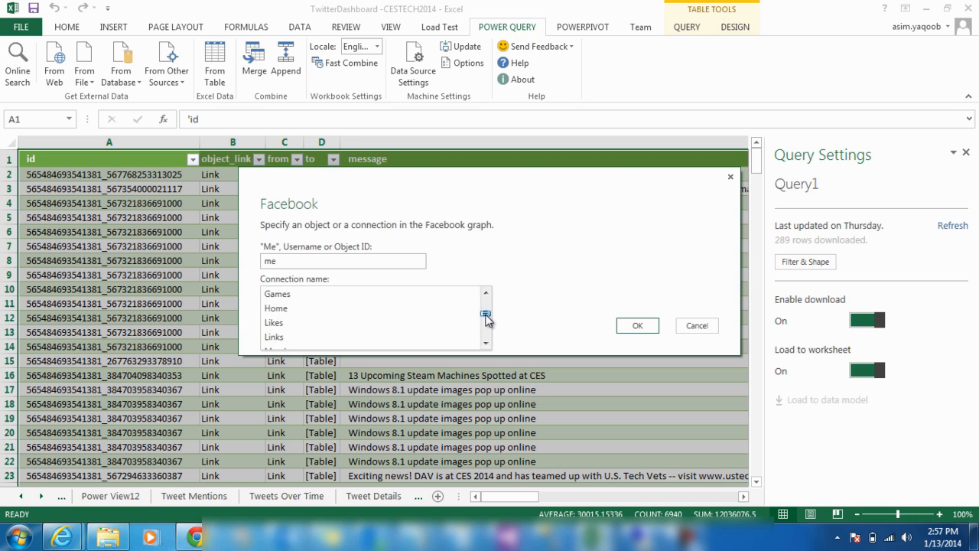
scroll("down", 3)
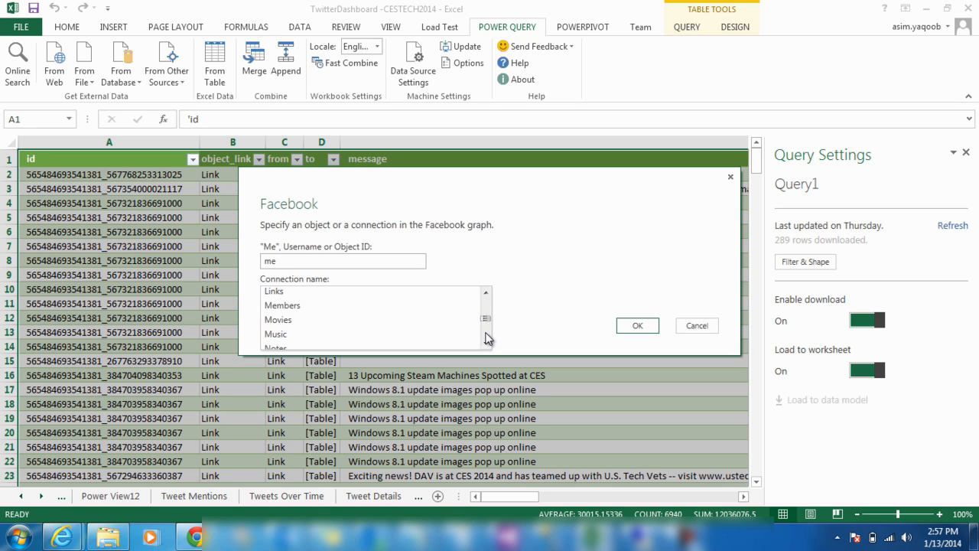
scroll("down", 3)
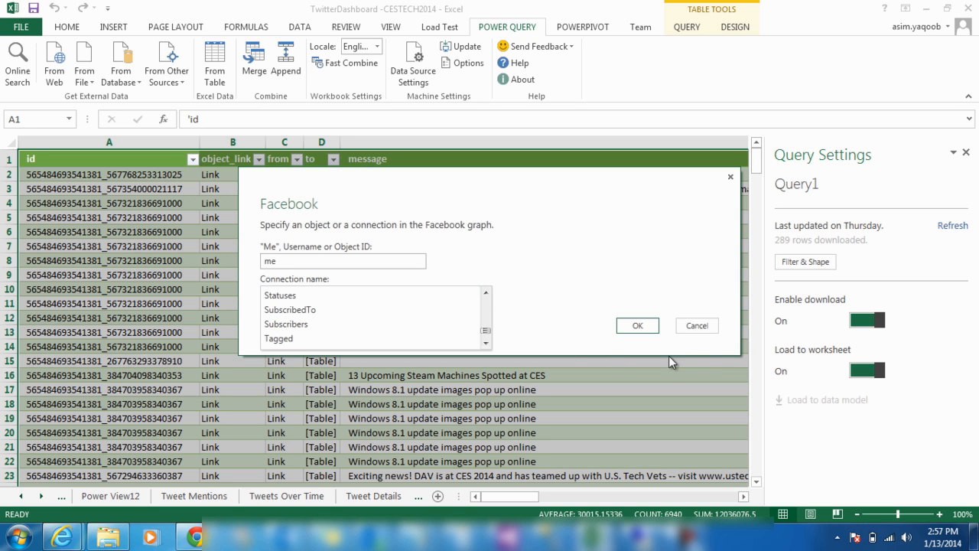
mouse_move(704, 339)
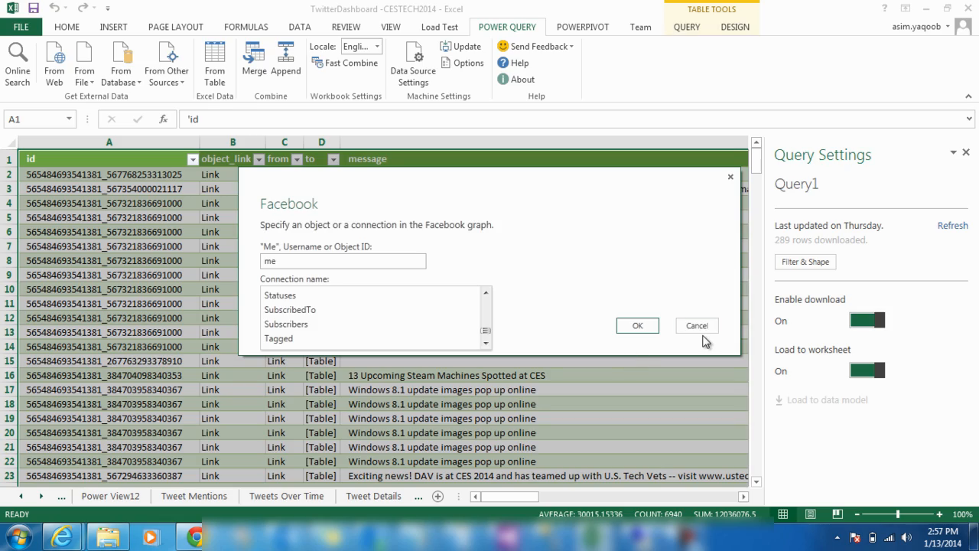
left_click(694, 325)
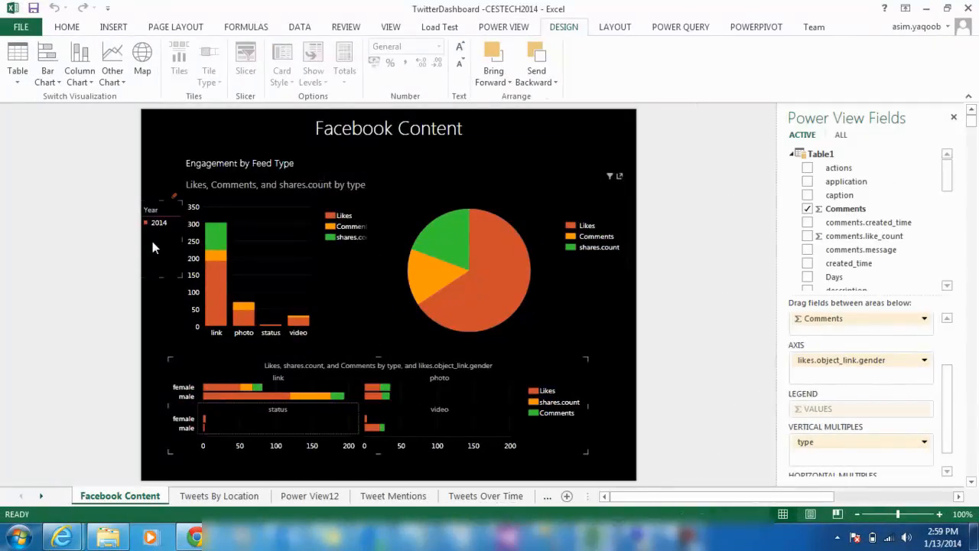
mouse_move(125, 340)
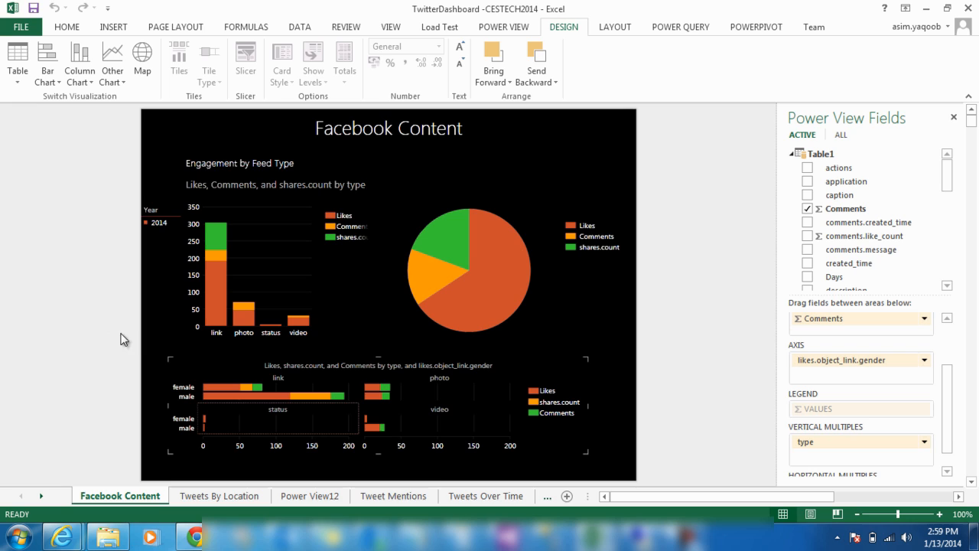
mouse_move(150, 338)
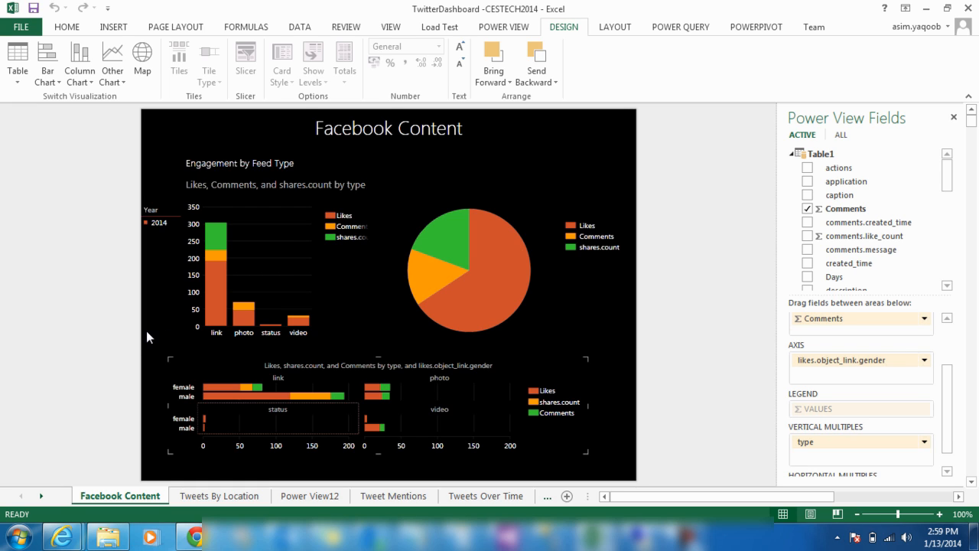
mouse_move(162, 324)
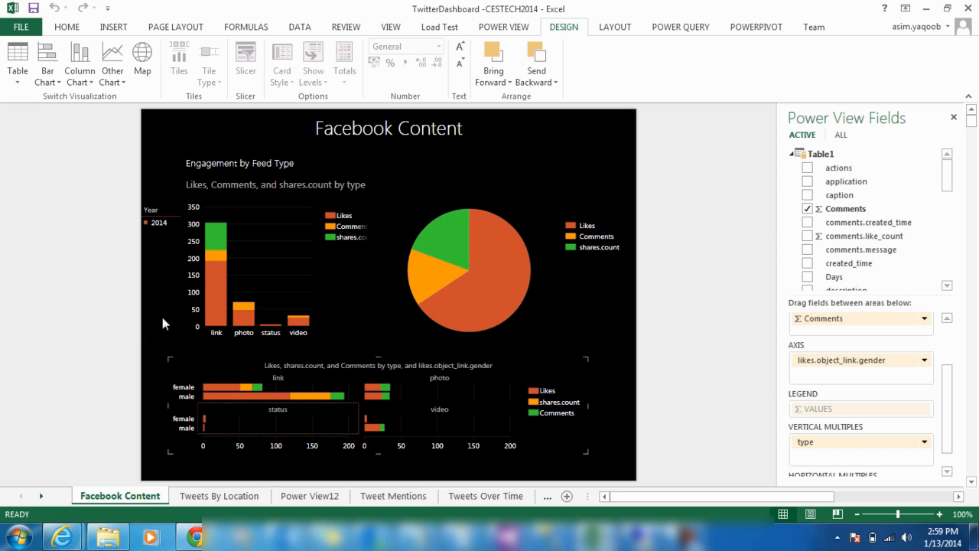
mouse_move(237, 336)
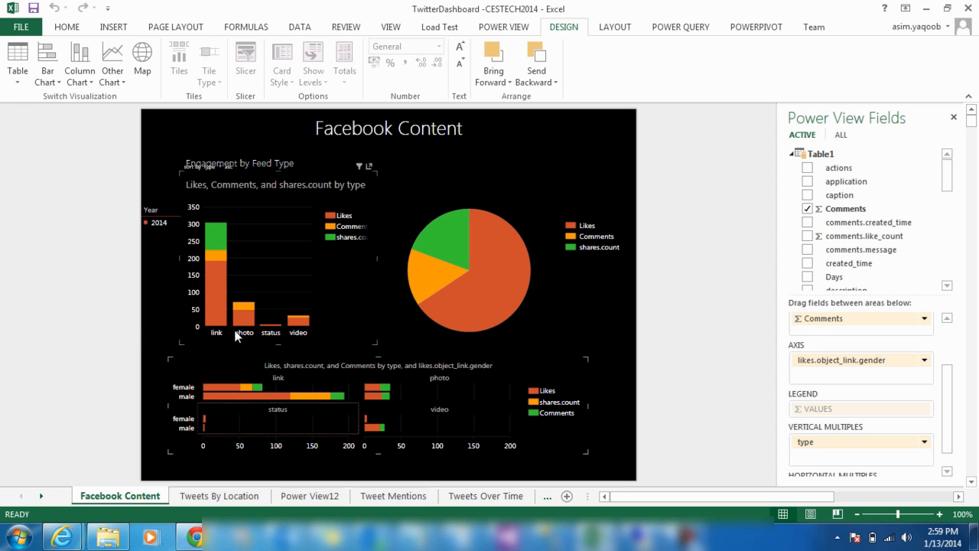
mouse_move(281, 340)
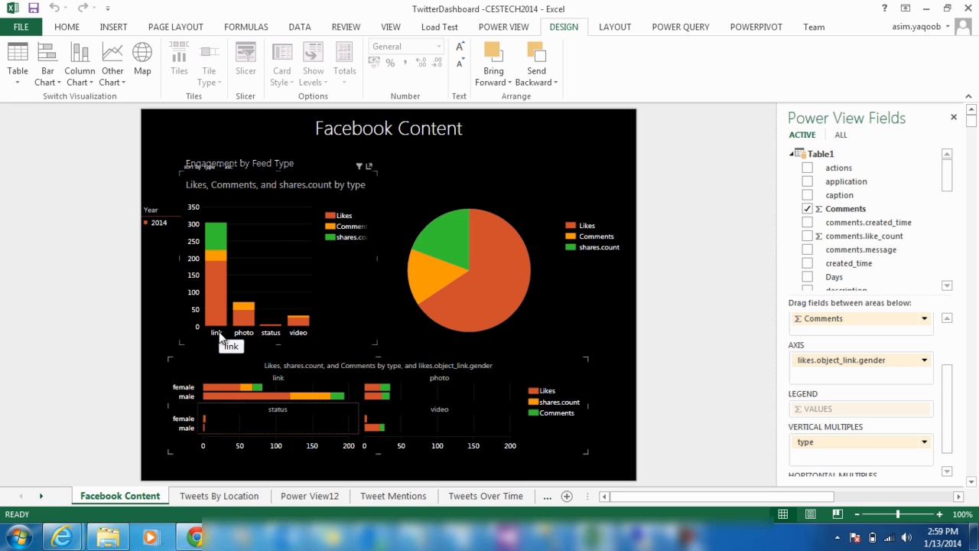
mouse_move(474, 340)
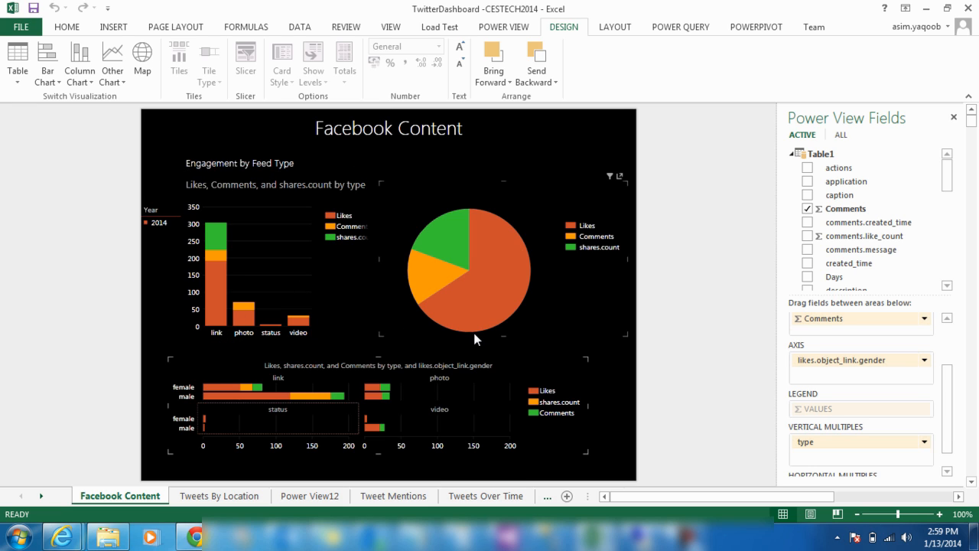
mouse_move(425, 352)
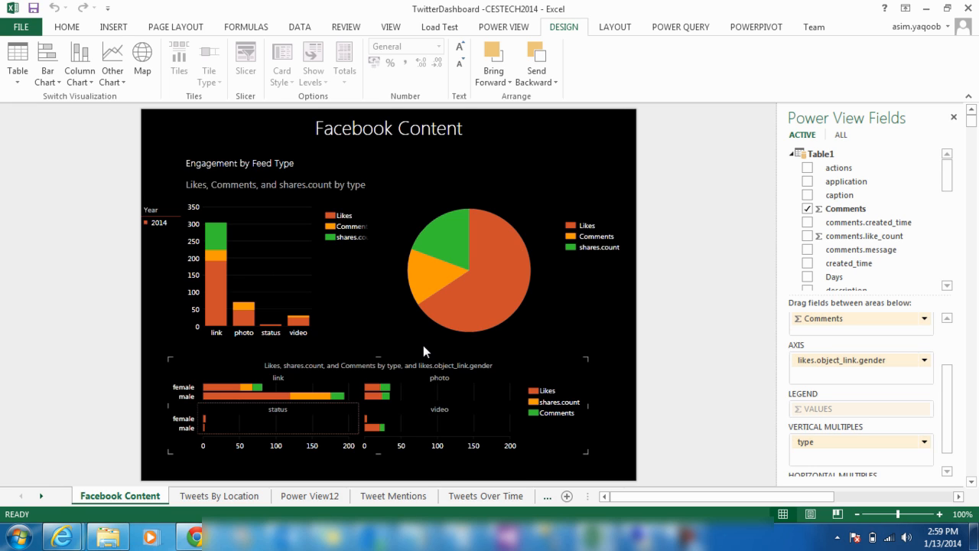
mouse_move(410, 354)
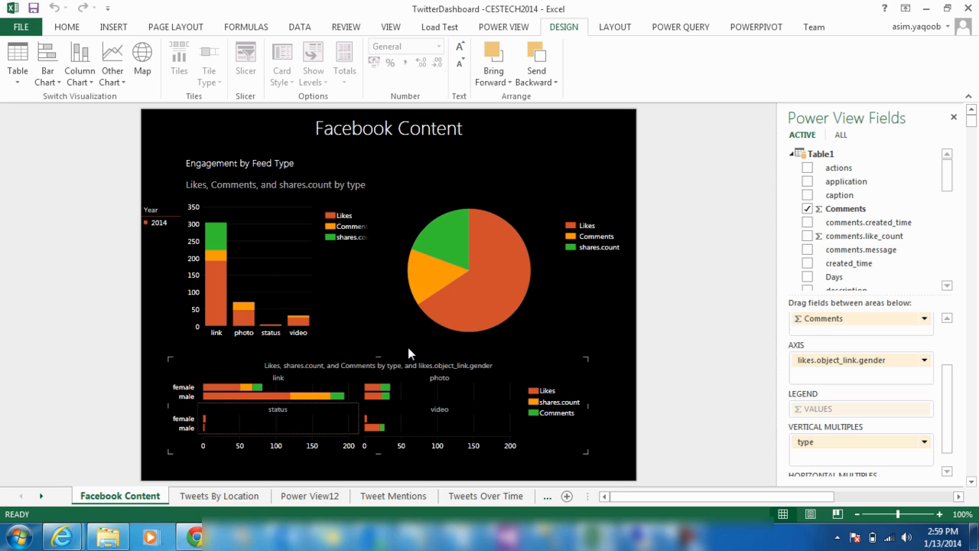